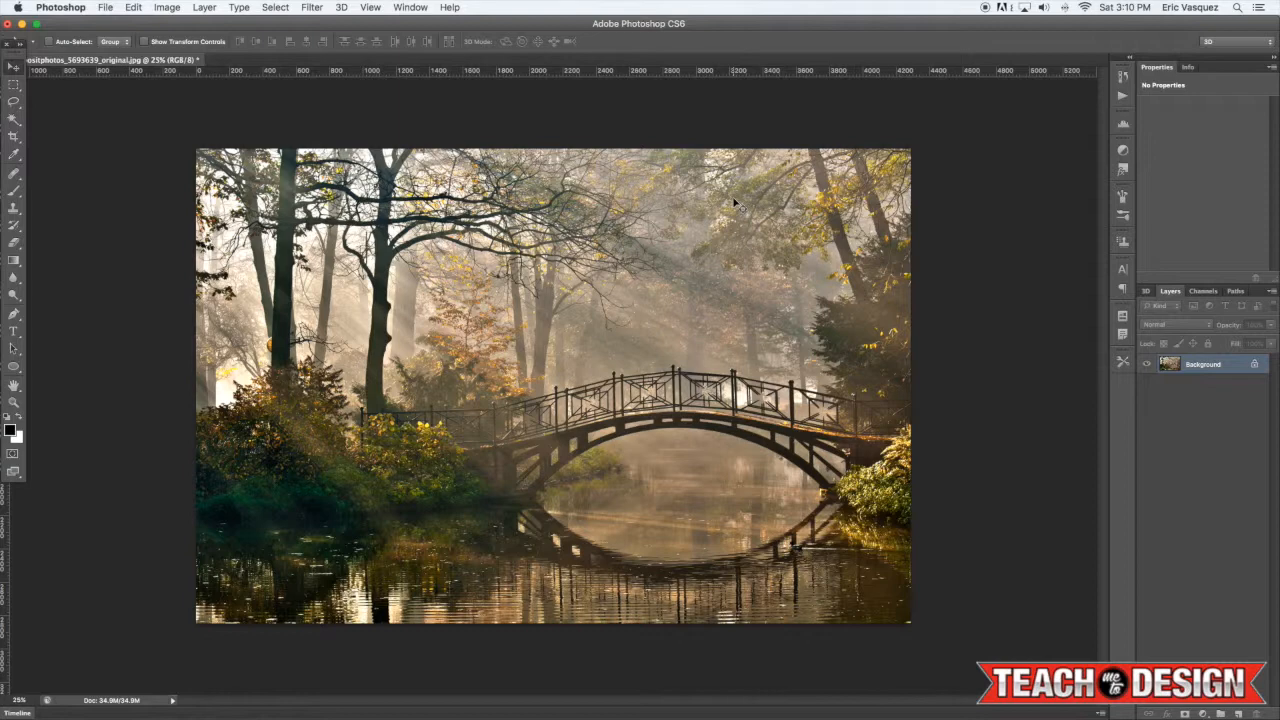
{"action": "mouse_move", "coordinate": [730, 258]}
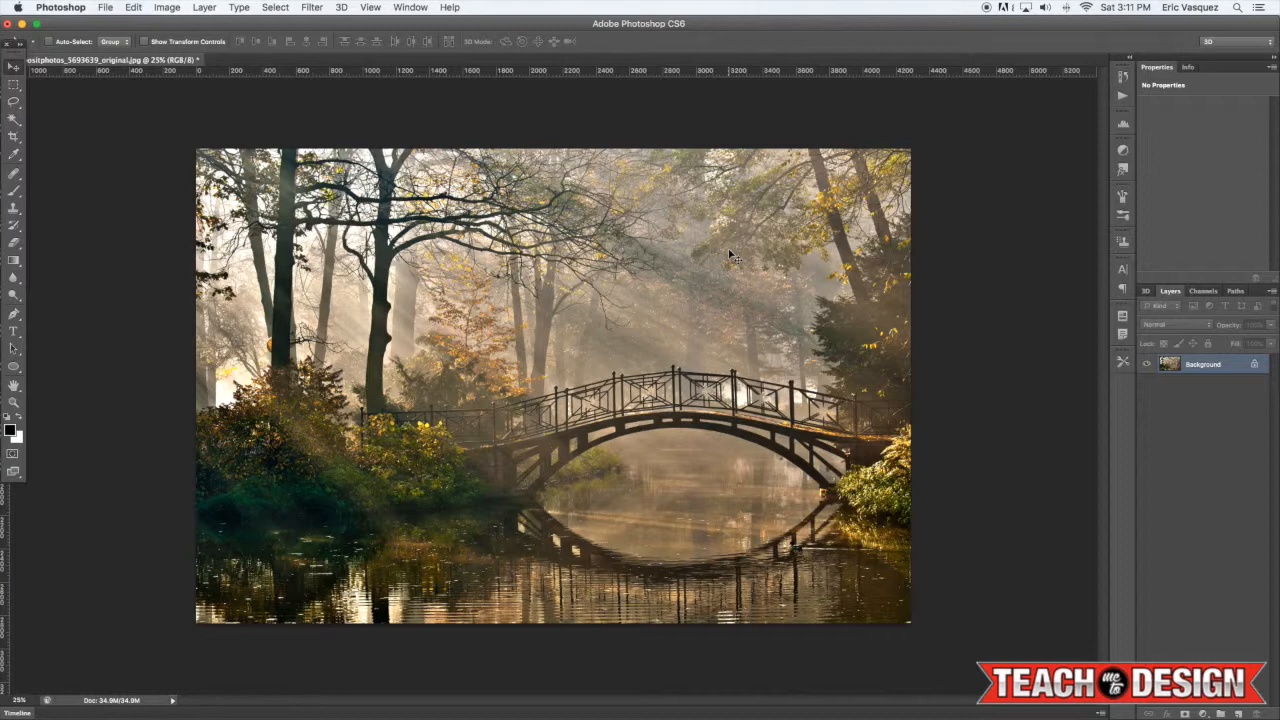
{"action": "mouse_move", "coordinate": [628, 425]}
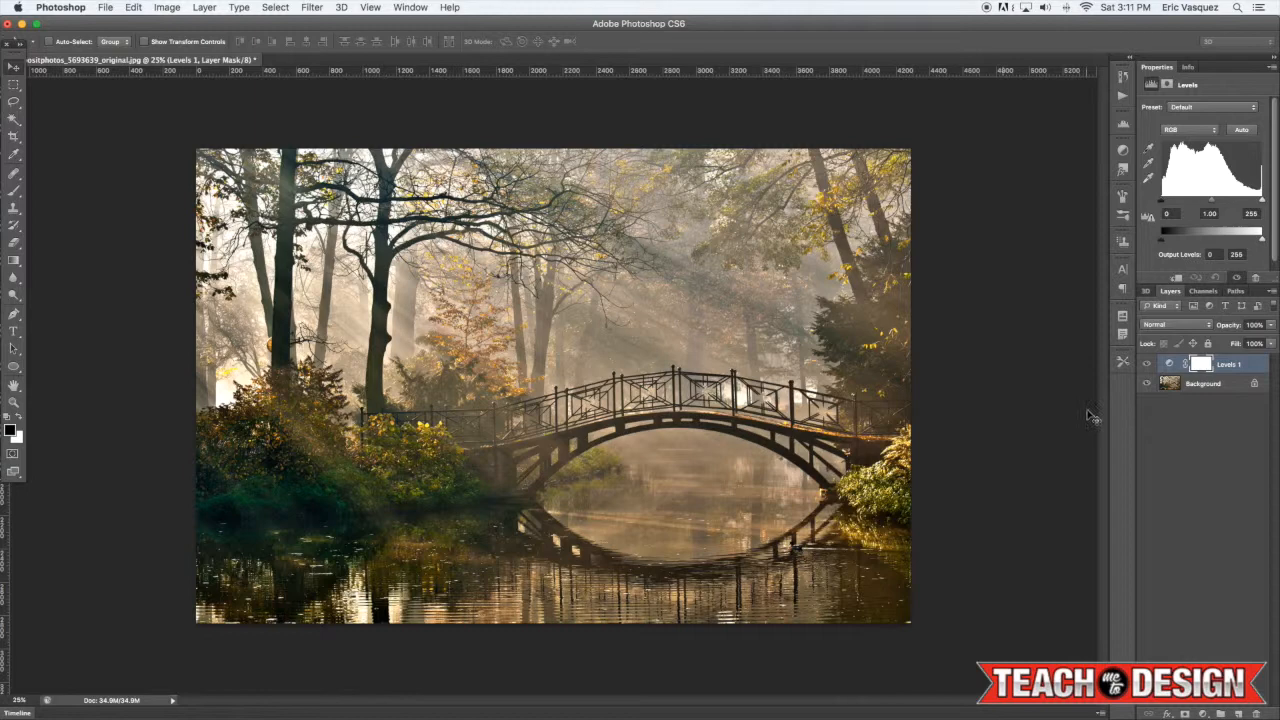
Open the Image menu with the new Levels layer still at default settings.
{"action": "left_click", "coordinate": [166, 7]}
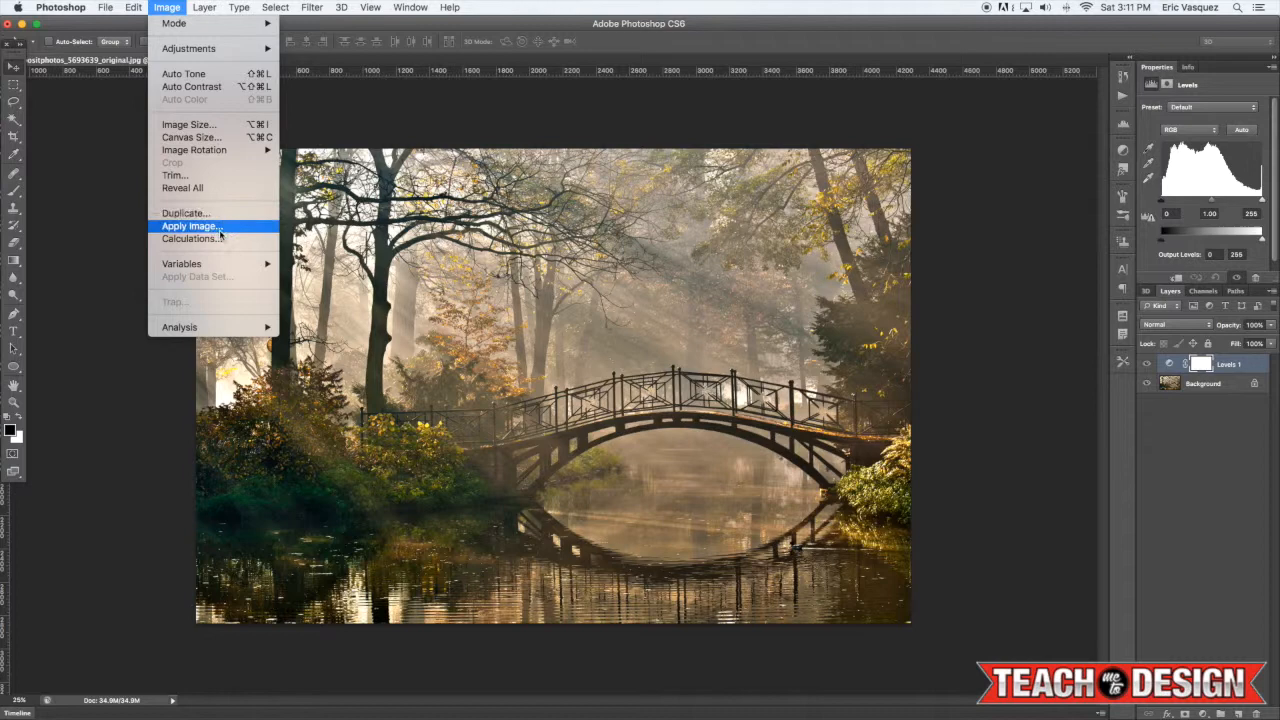
Apply a source channel of the photo into the Levels 1 mask via Apply Image.
{"action": "left_click", "coordinate": [190, 225]}
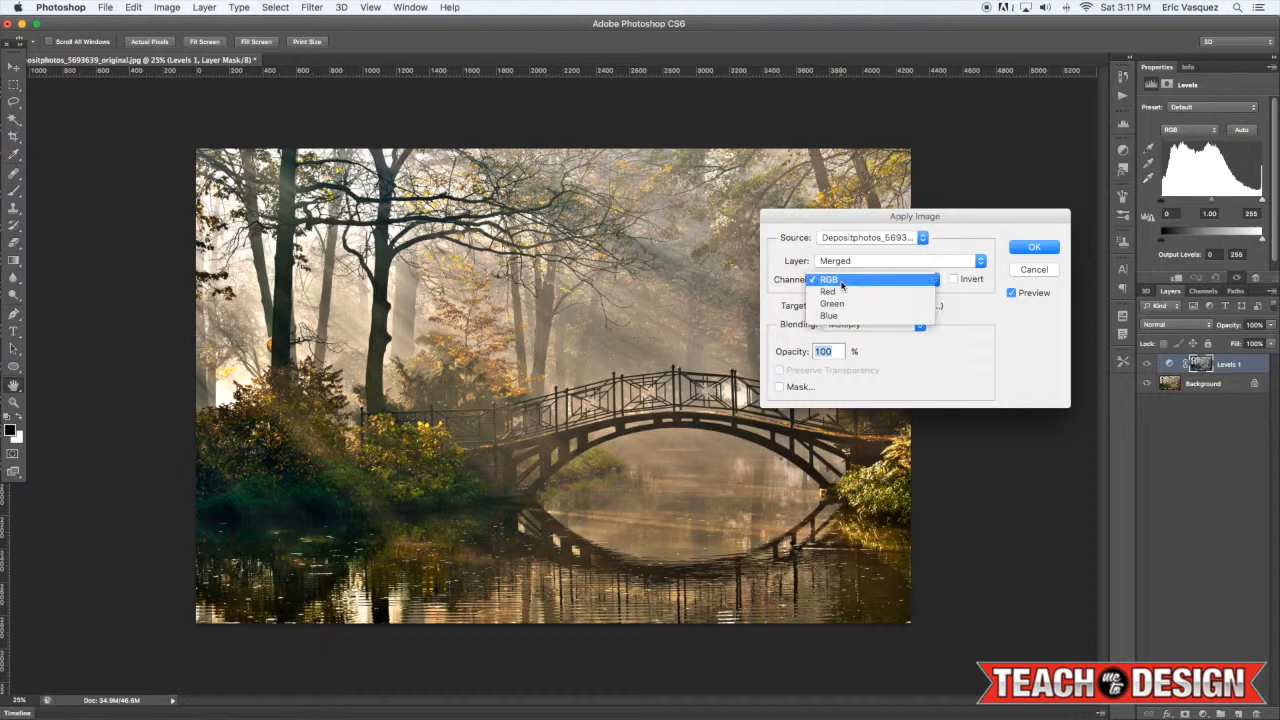
{"action": "left_click", "coordinate": [1034, 247]}
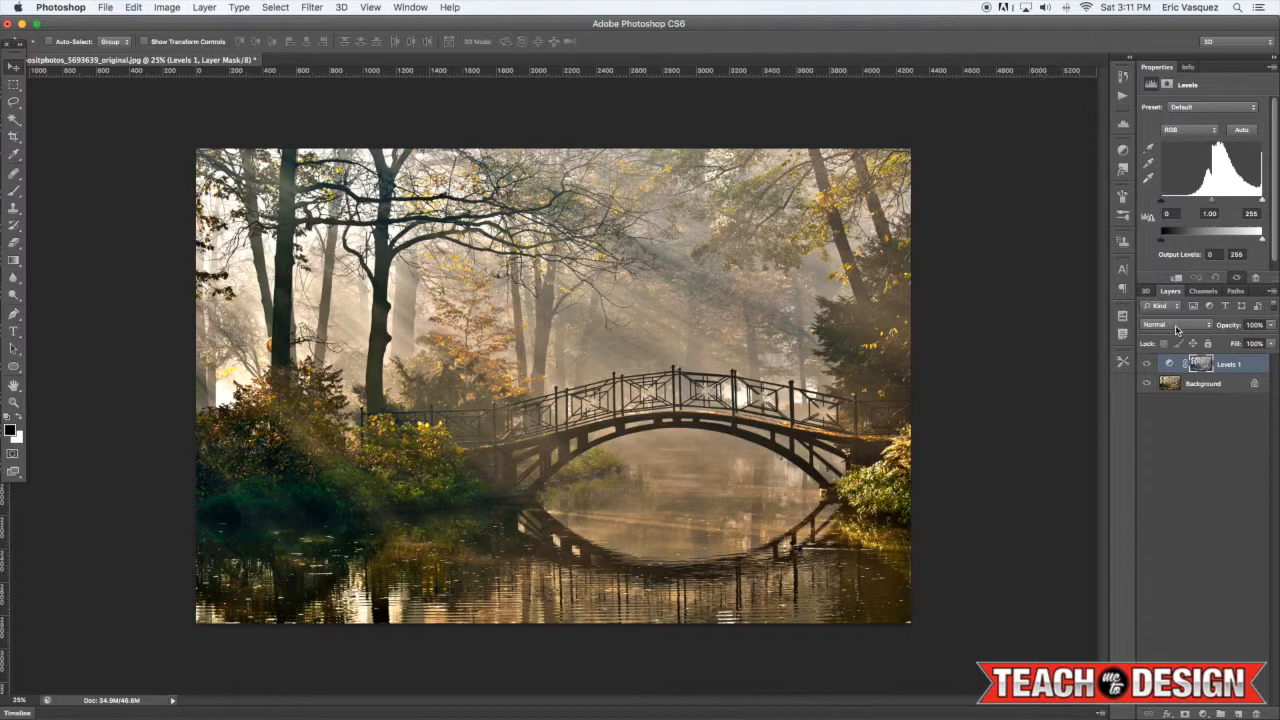
Toggle viewing the Levels 1 mask alone, then return to the normal view.
{"action": "left_click", "coordinate": [1200, 363]}
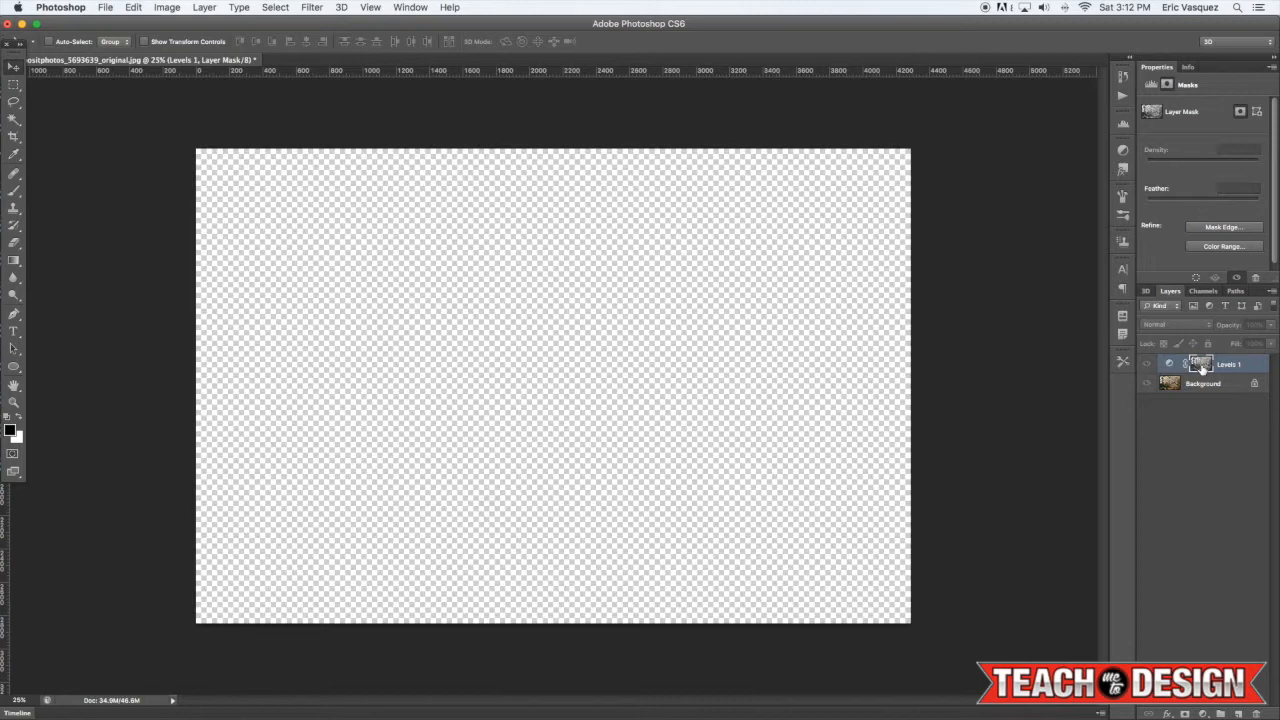
{"action": "left_click", "coordinate": [1168, 363]}
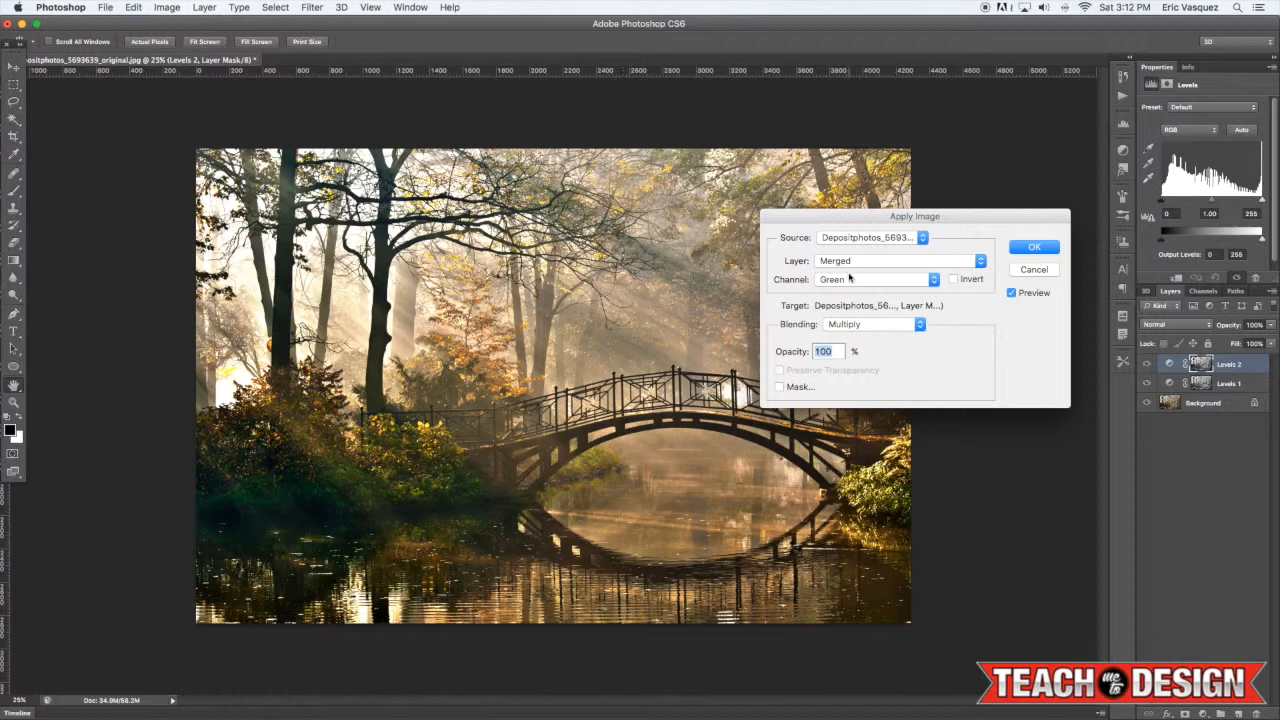
Confirm Apply Image putting the merged Green channel, Multiply blending, into the Levels 2 mask.
{"action": "left_click", "coordinate": [1034, 247]}
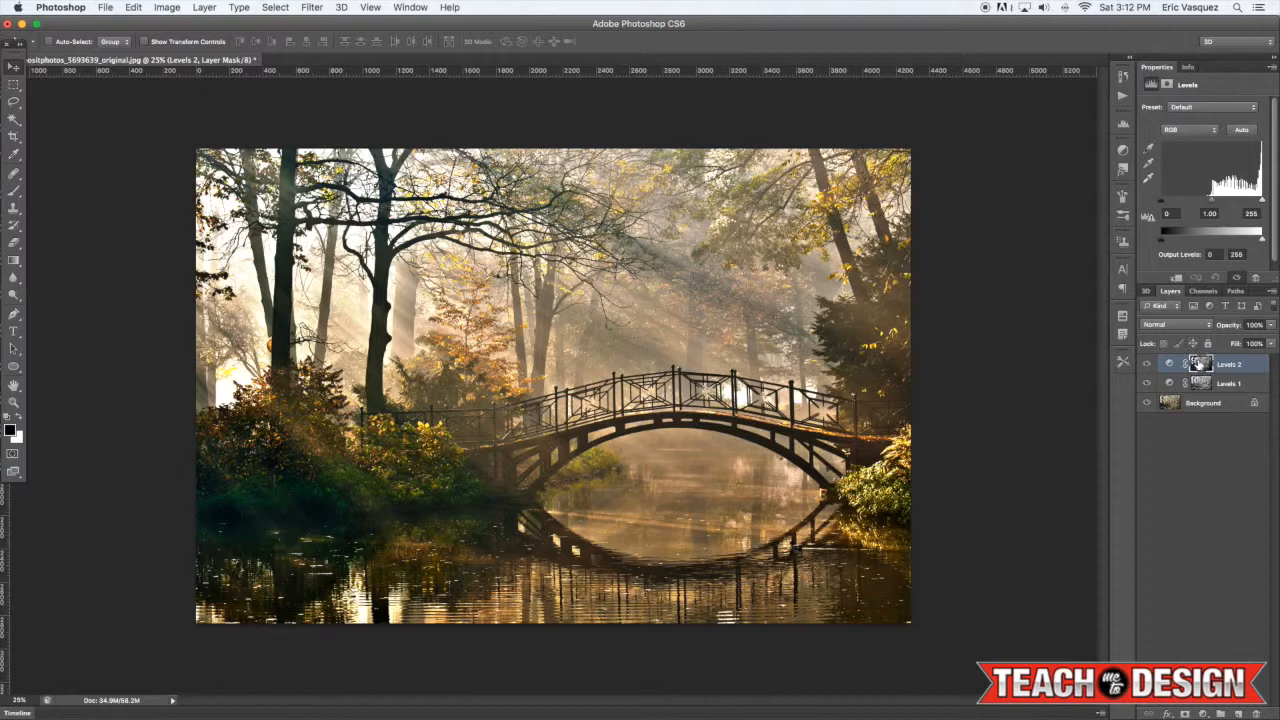
Open the Levels 2 properties to set input levels 39, 1.11 and 220.
{"action": "left_click", "coordinate": [1199, 363]}
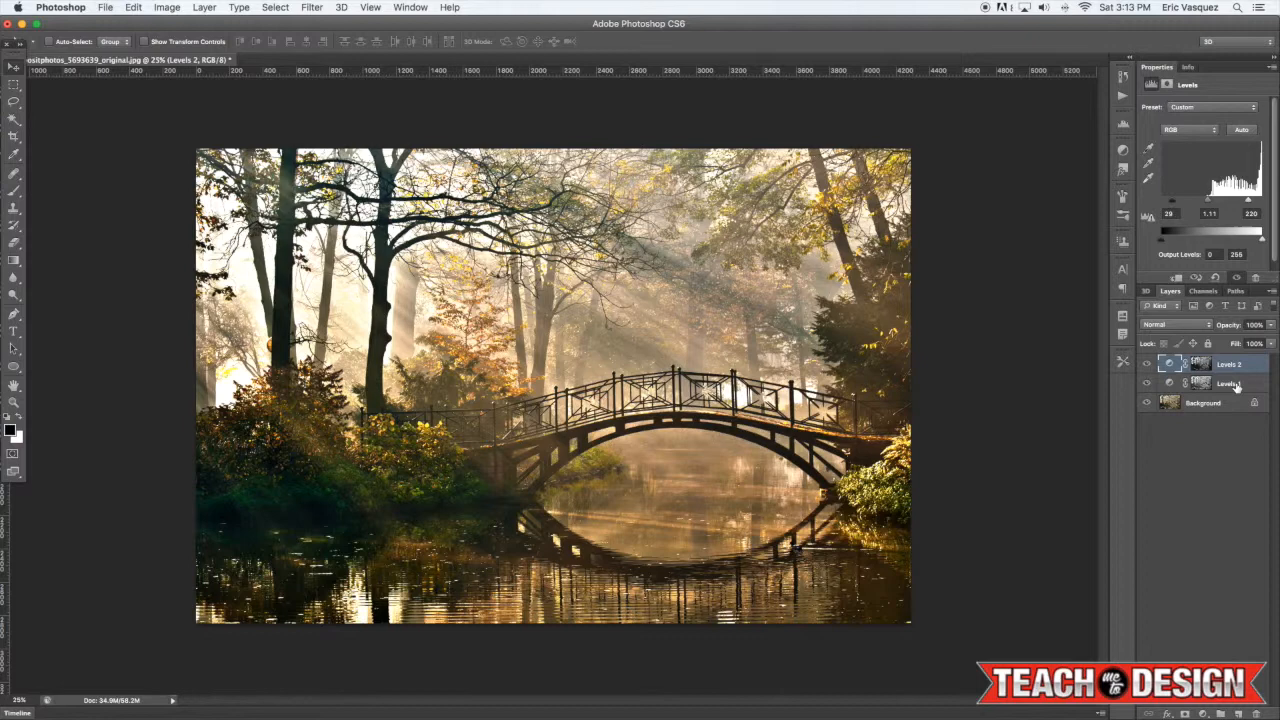
Select both Levels layers, group them as LEVELS, and toggle visibility to compare.
{"action": "left_click", "coordinate": [1230, 385]}
{"action": "type", "text": "LEVELS"}
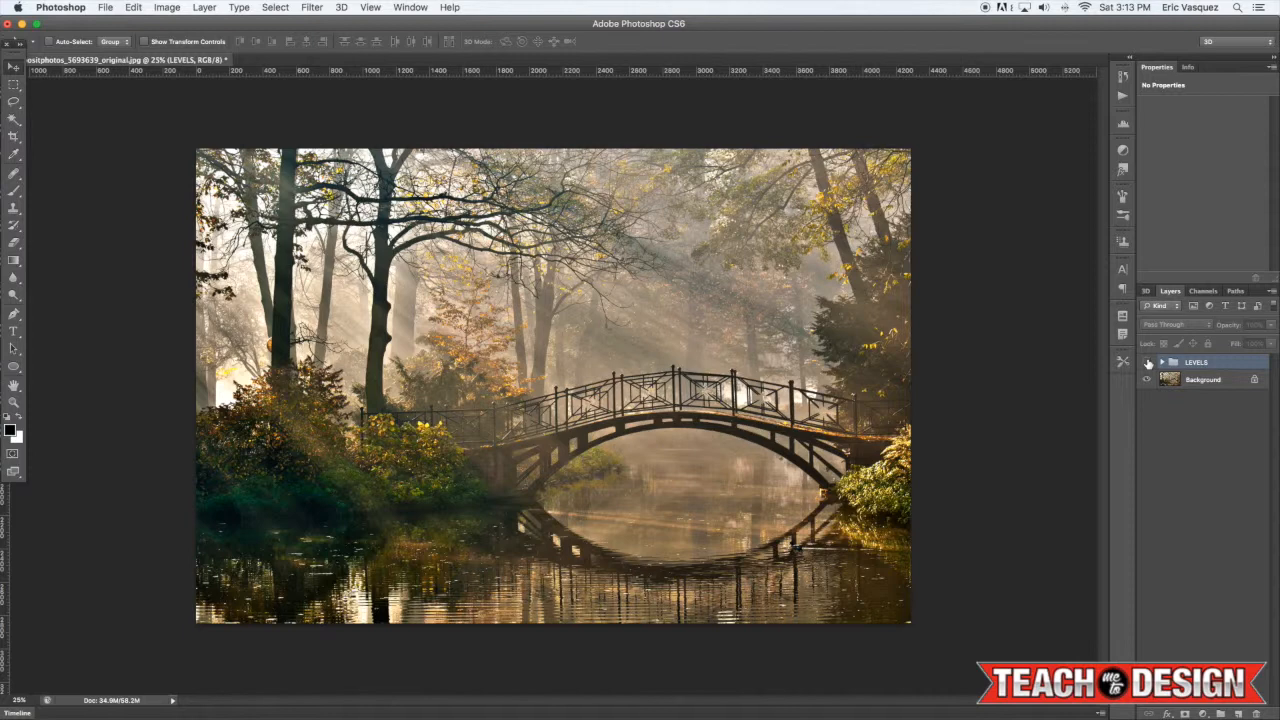
{"action": "left_click", "coordinate": [1148, 362]}
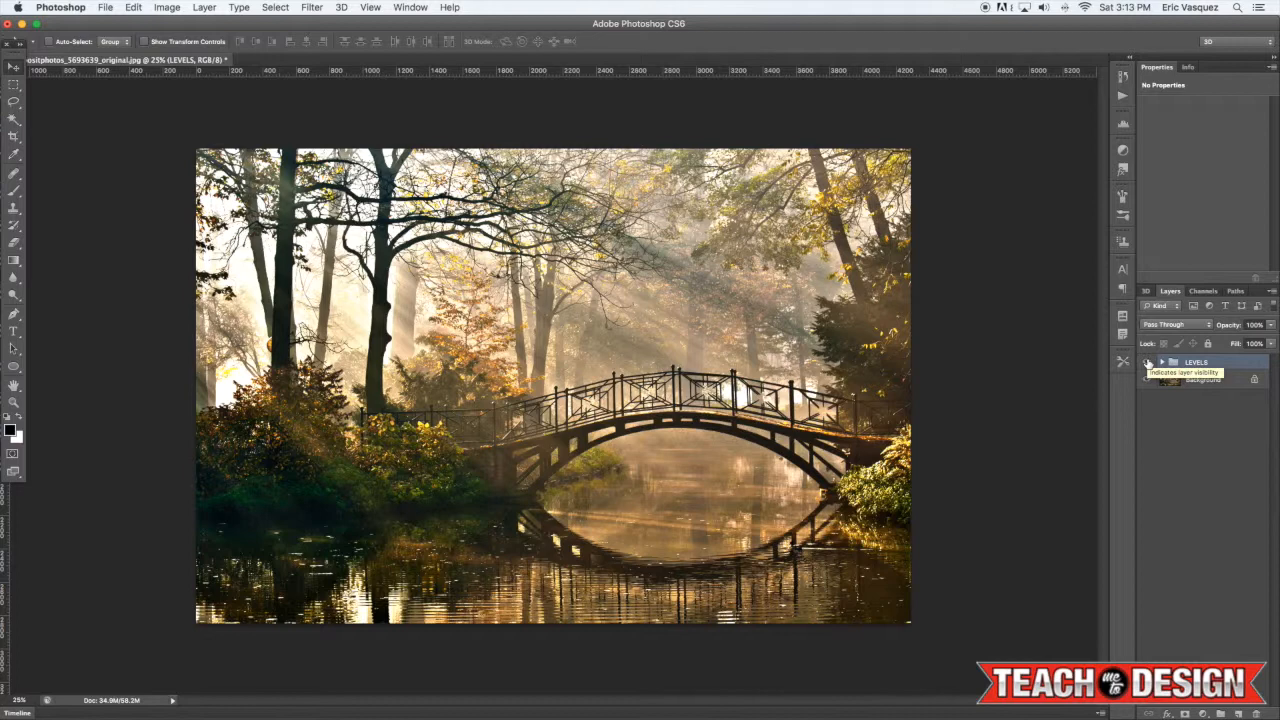